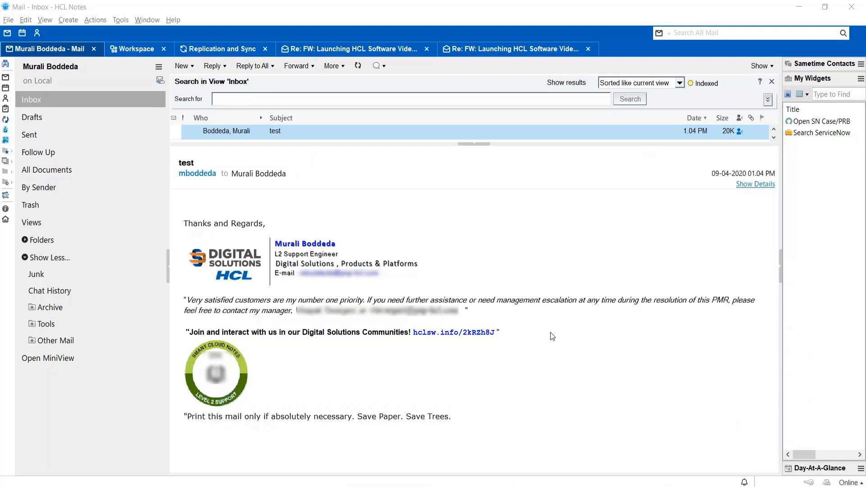
pyautogui.moveTo(542, 311)
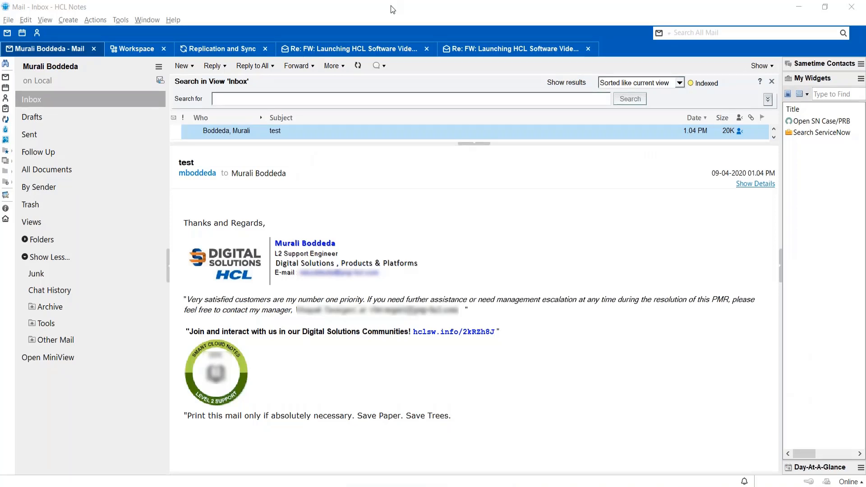
# Choose Upgrade Folder Design from the Actions > Folder menu
pyautogui.click(94, 20)
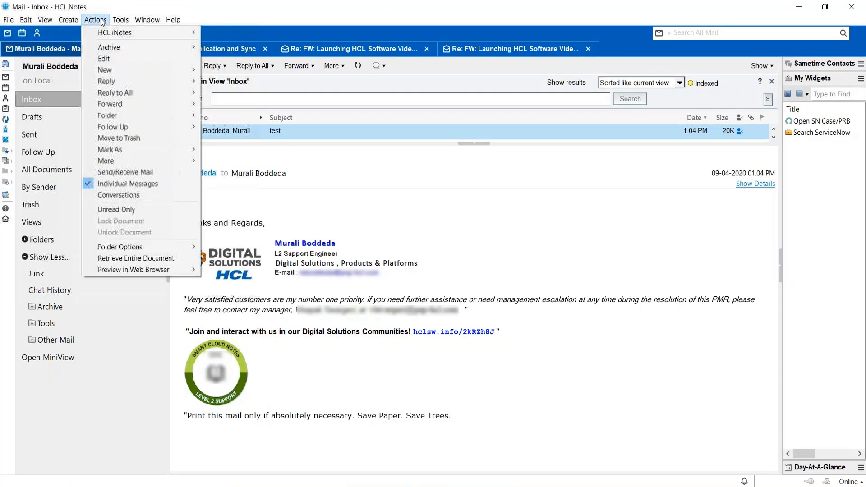
pyautogui.moveTo(108, 115)
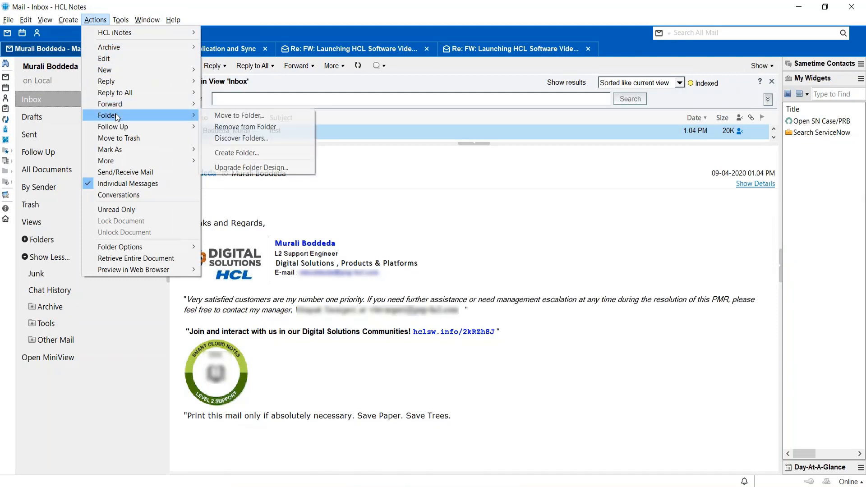
pyautogui.moveTo(251, 167)
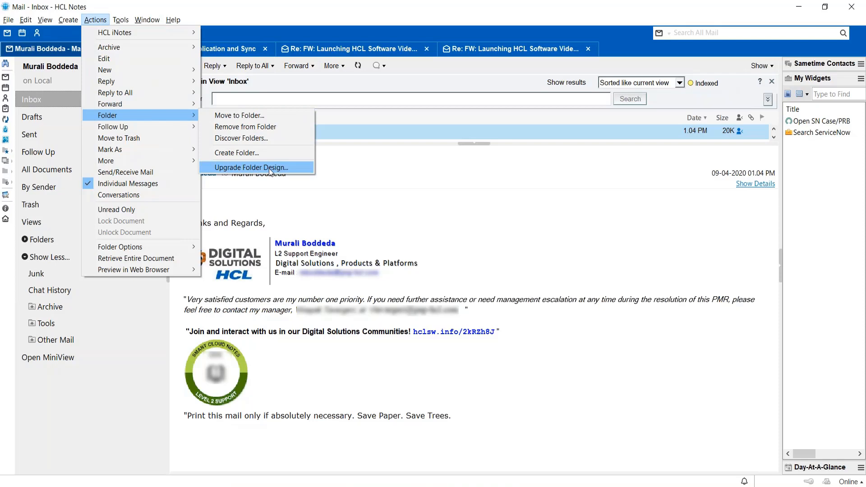
pyautogui.click(251, 168)
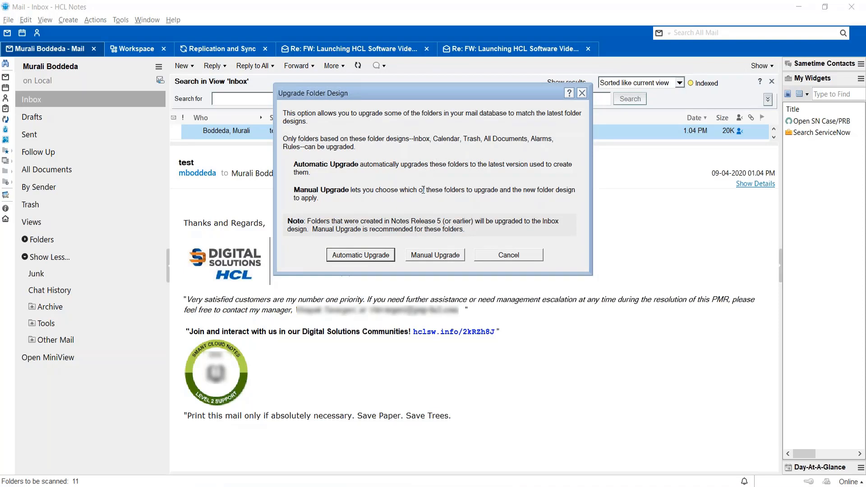
pyautogui.moveTo(422, 190)
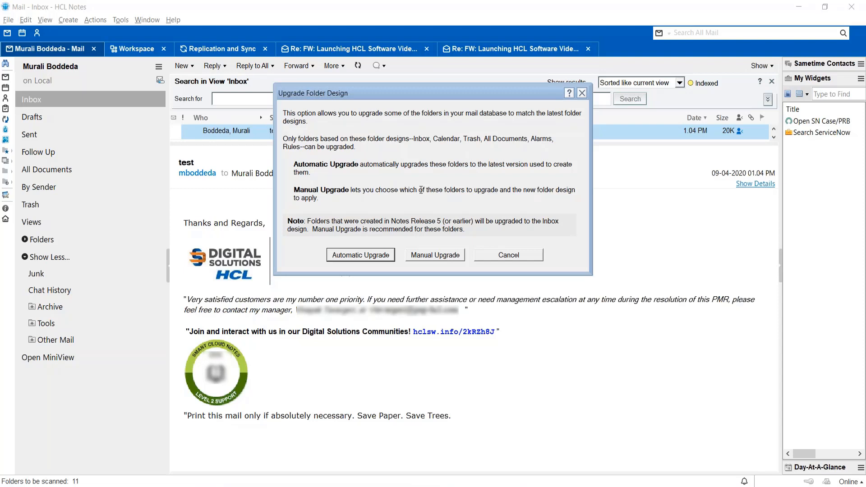
pyautogui.moveTo(459, 194)
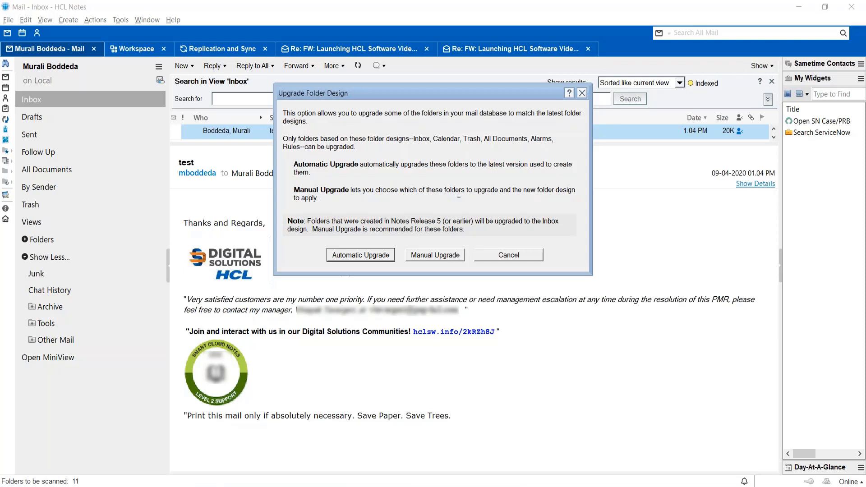
pyautogui.moveTo(500, 196)
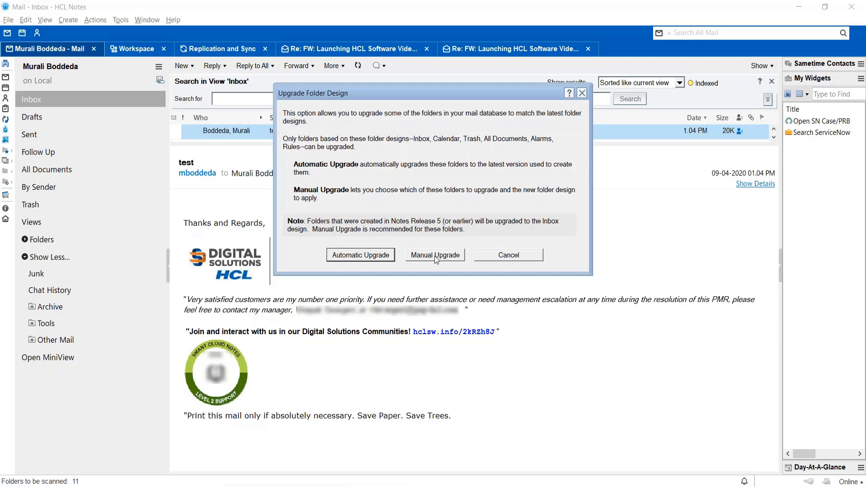
pyautogui.moveTo(435, 260)
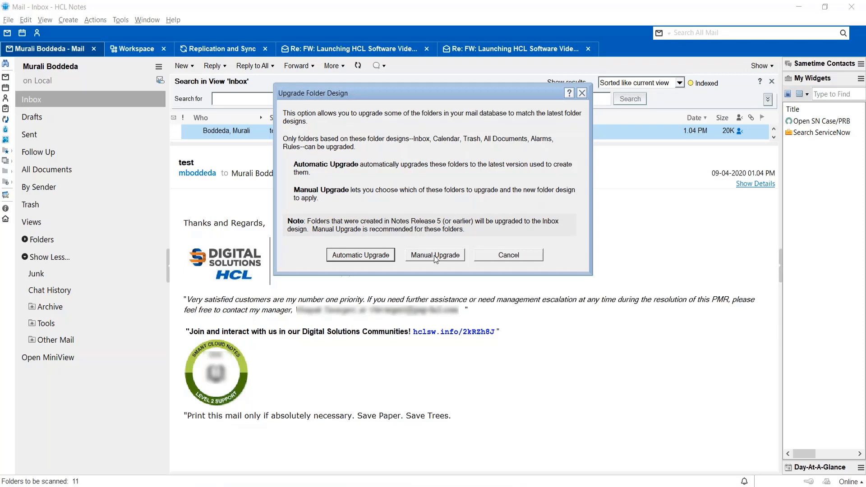
# Choose Manual Upgrade in the Upgrade Folder Design dialog
pyautogui.click(435, 254)
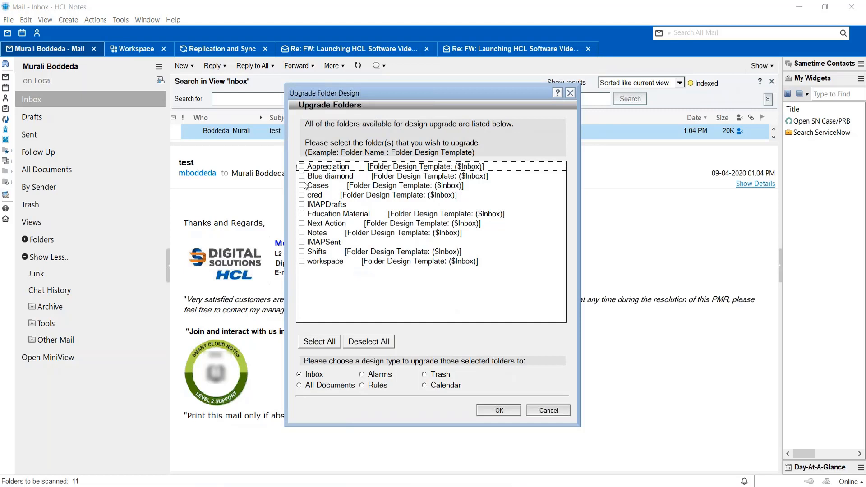
pyautogui.moveTo(358, 169)
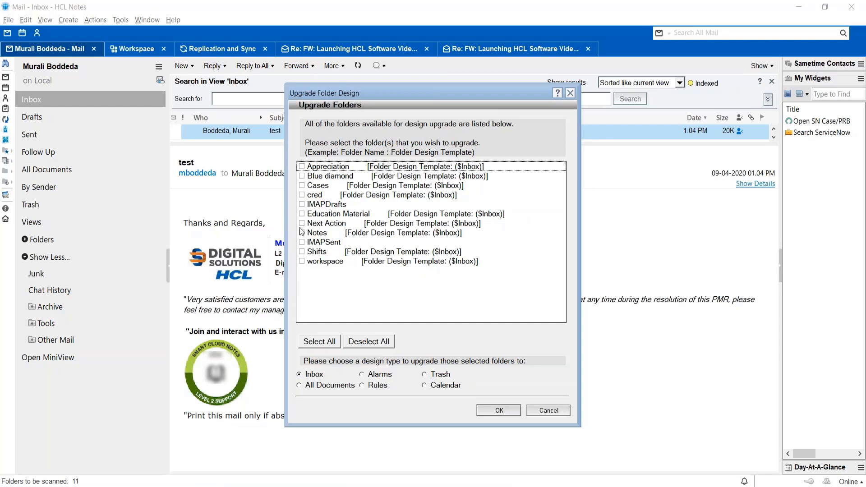
# Mark the Notes and IMAPSent folders for upgrade with the Inbox design type
pyautogui.click(303, 242)
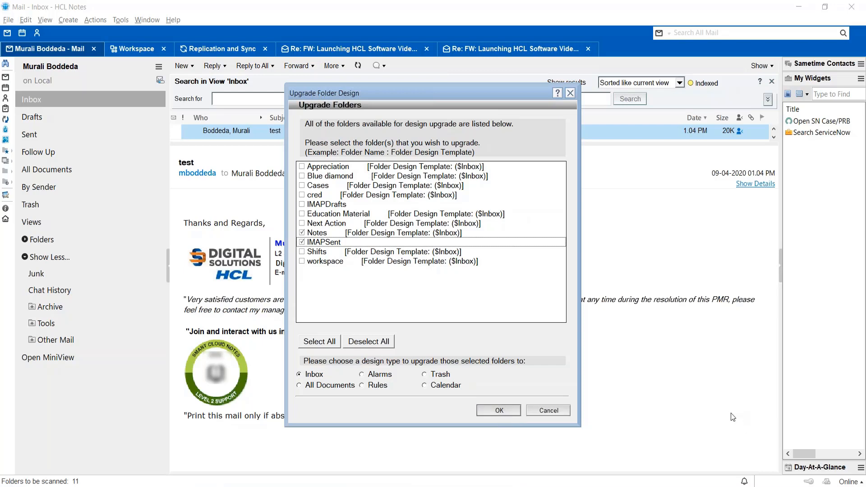
pyautogui.click(498, 410)
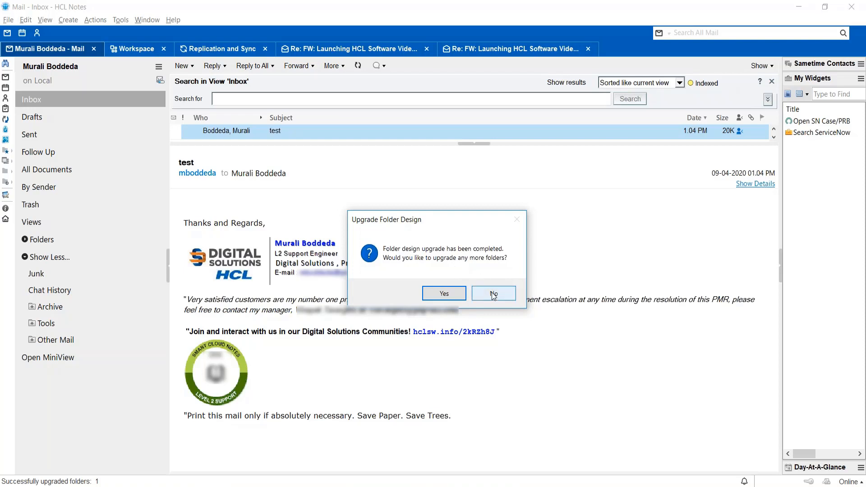
# Decline upgrading further folders, returning to the inbox
pyautogui.click(492, 293)
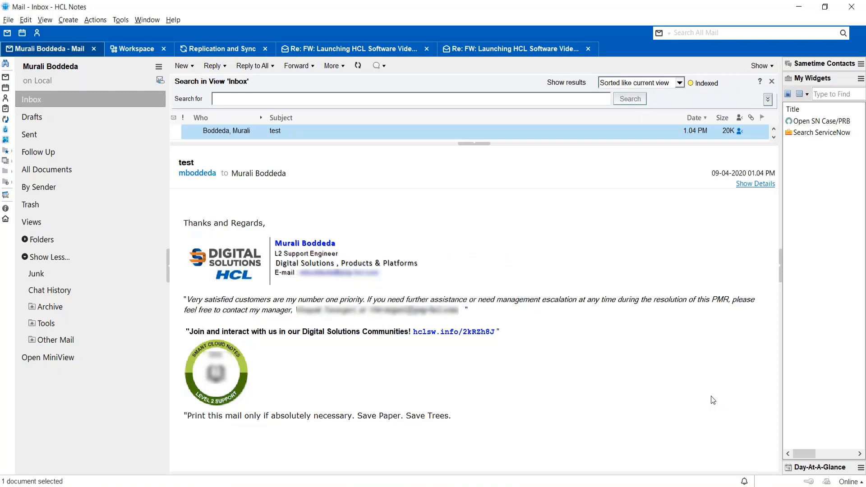